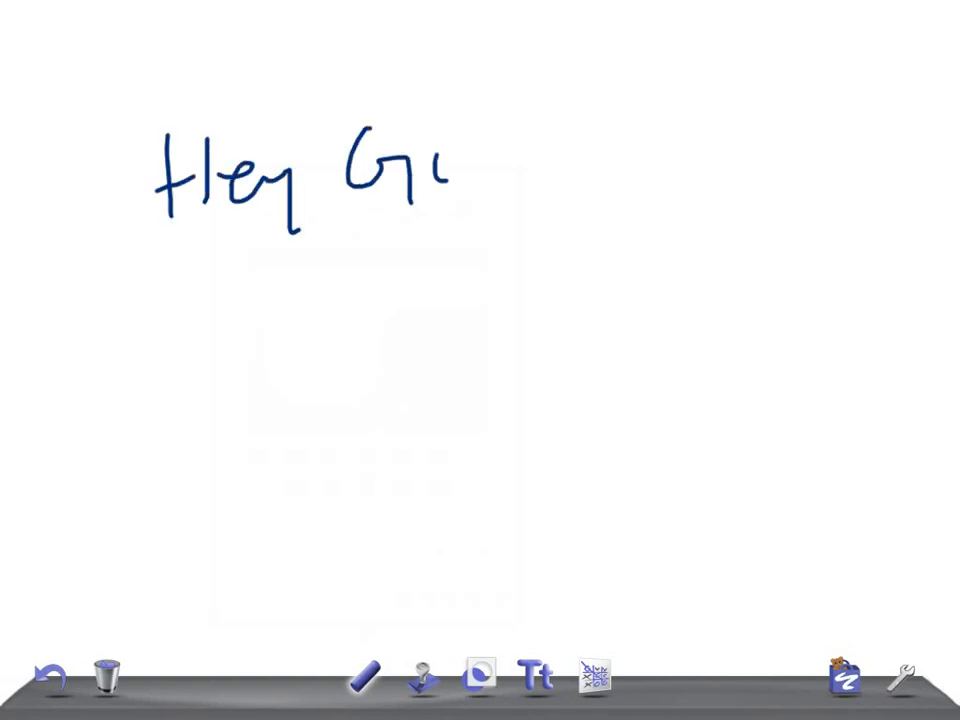
Handwrite the opening title: Hey Guys, CD4 and USMLE stacked down the left
drag(460, 180, 570, 200)
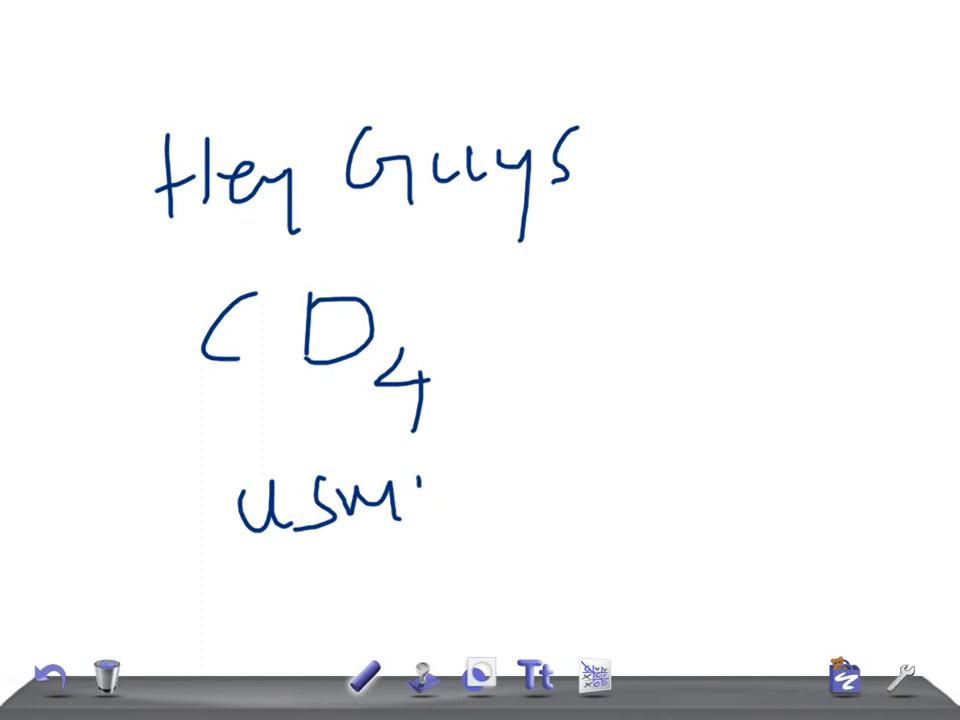
drag(410, 510, 480, 500)
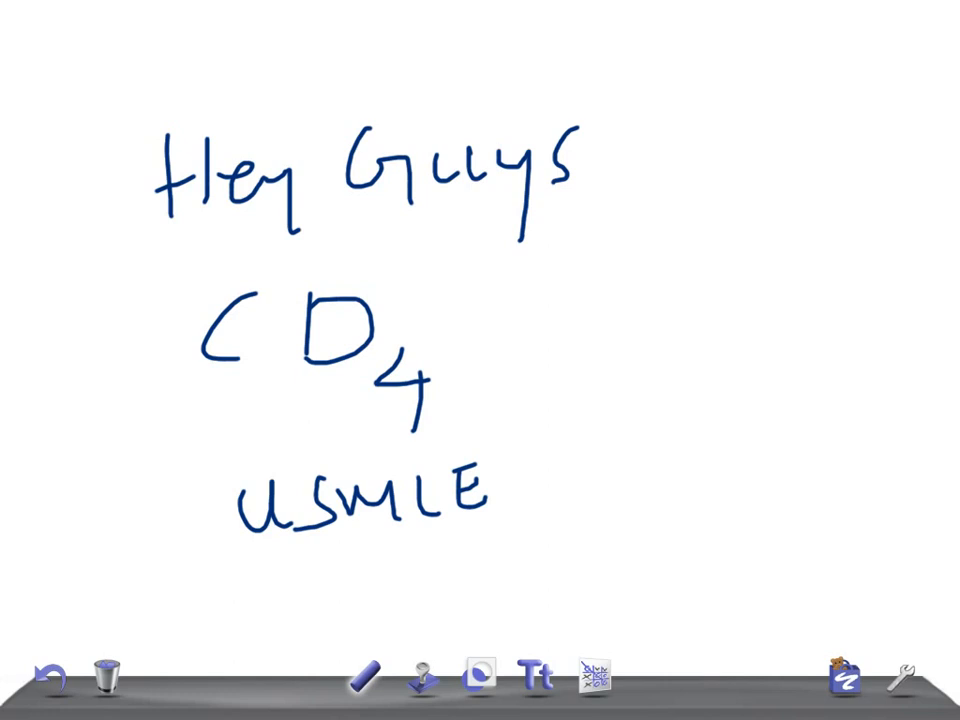
Wipe the whole board with the trash can and confirm Clear
click(108, 676)
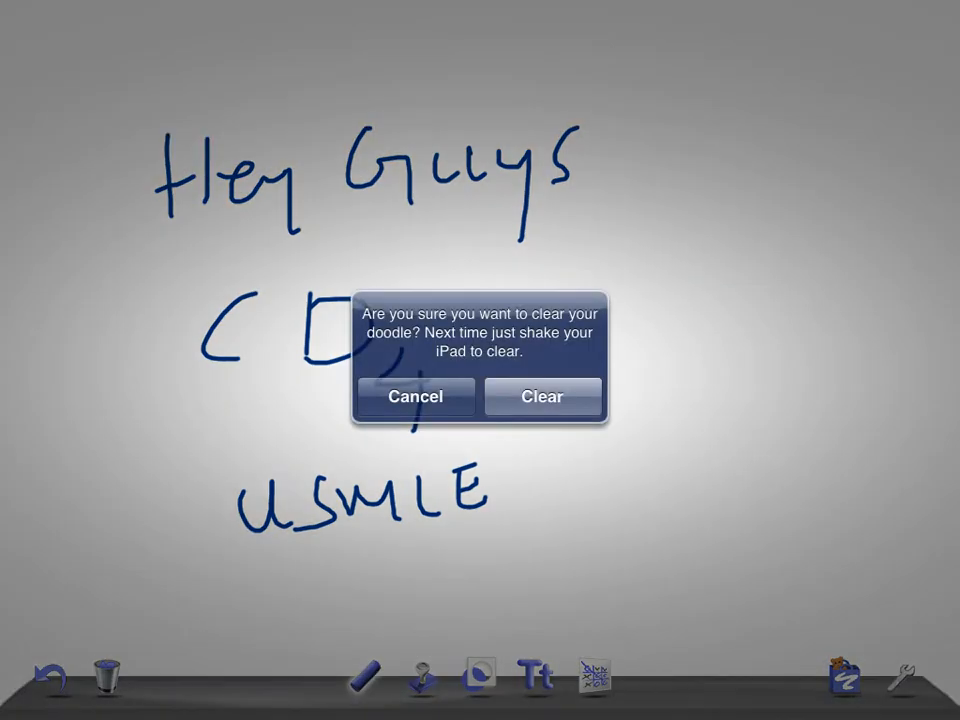
click(542, 396)
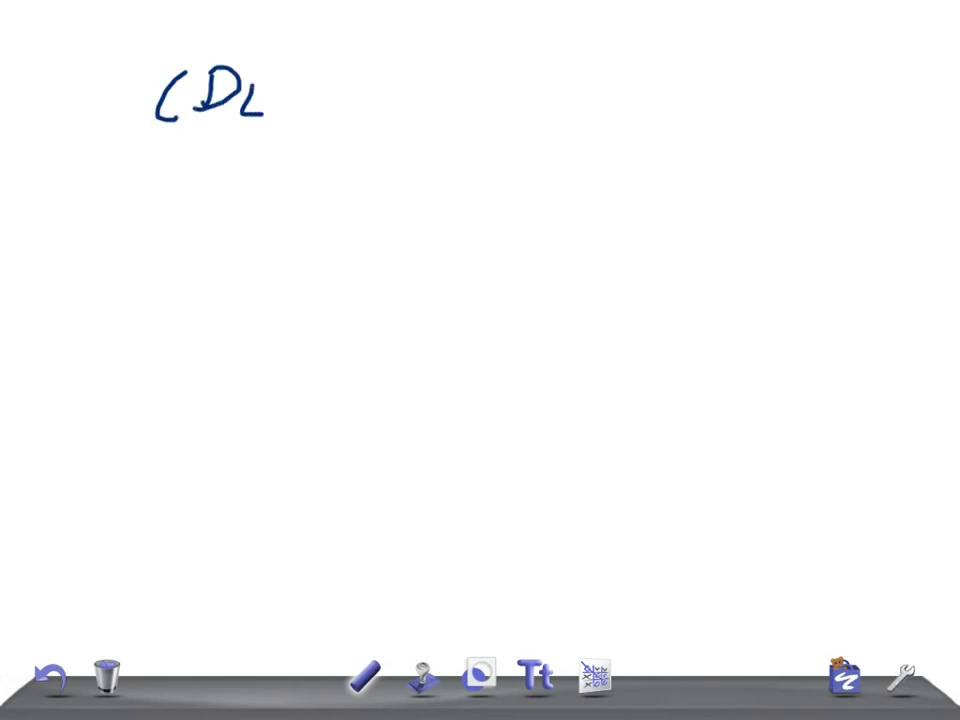
Handwrite CD4 at the top with NL beneath and an arrow after it
drag(270, 96, 256, 124)
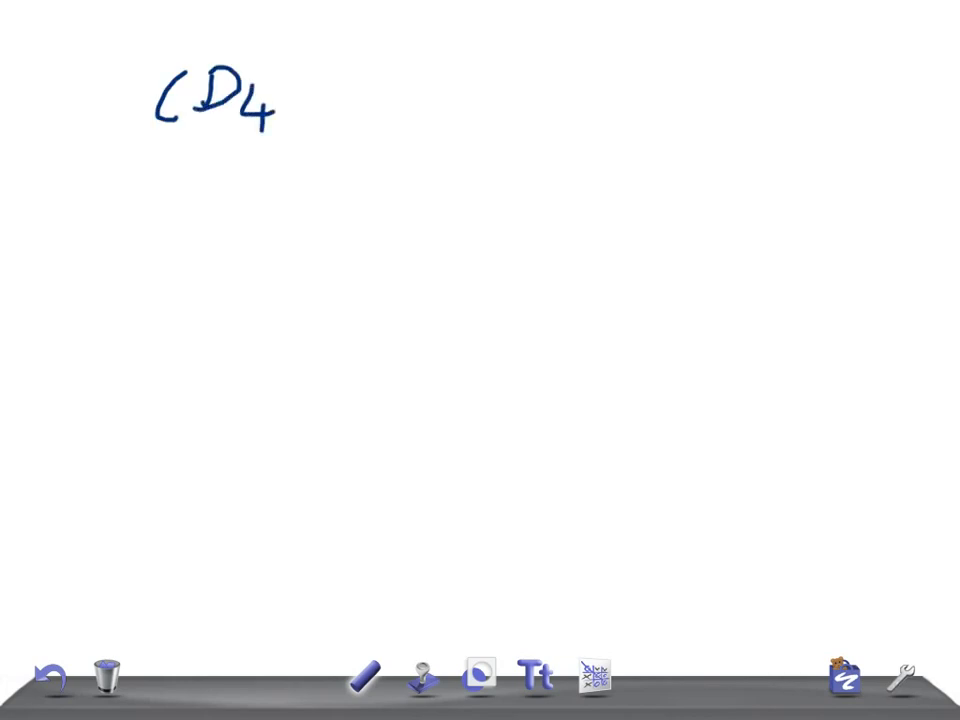
drag(160, 150, 210, 176)
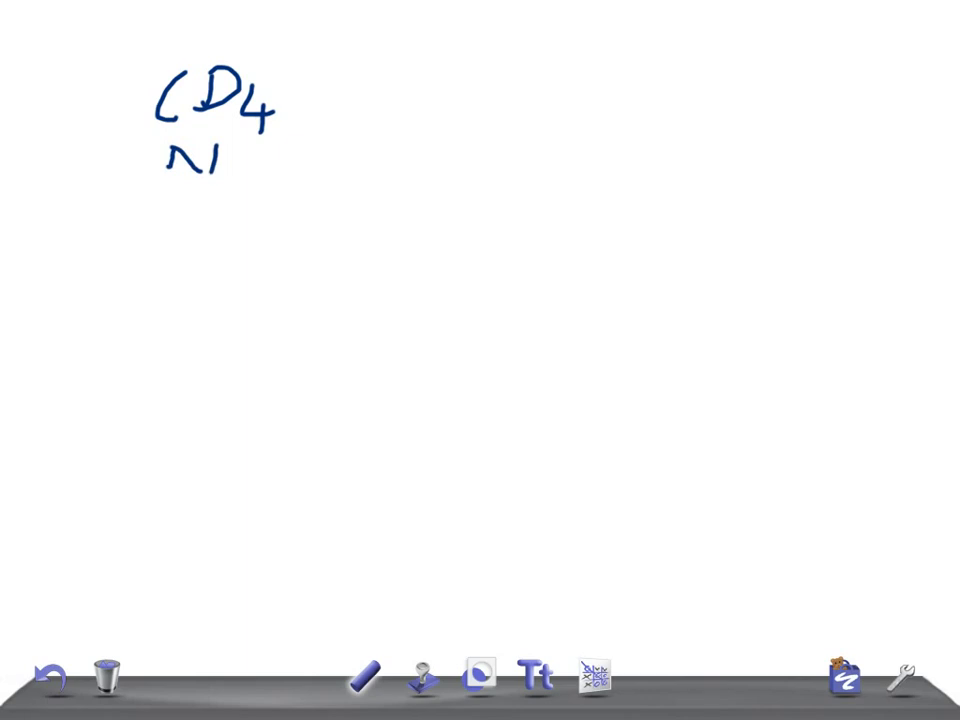
drag(248, 150, 270, 184)
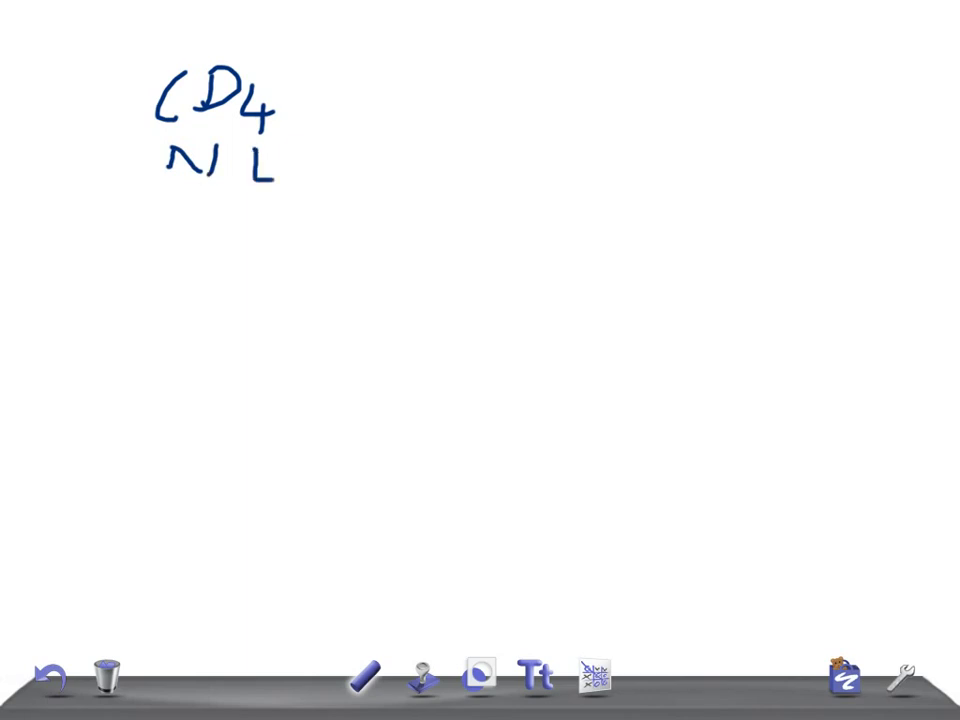
drag(396, 160, 490, 160)
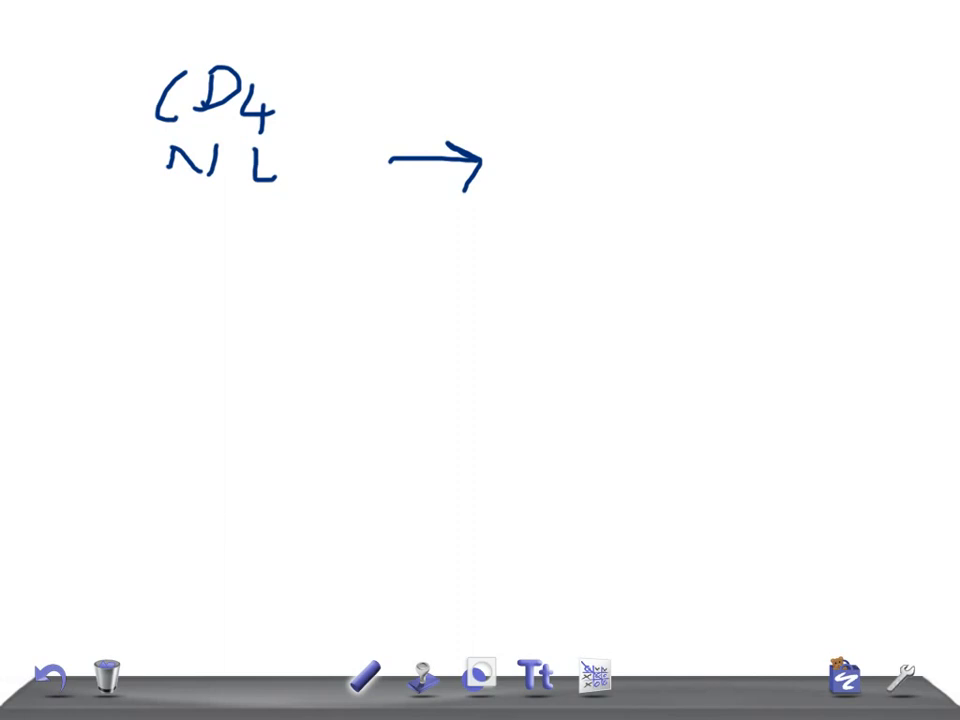
Write 700-1,500 → circled N and 200-500 → oral thrush, Kaposi sarcoma, TB
drag(136, 270, 244, 280)
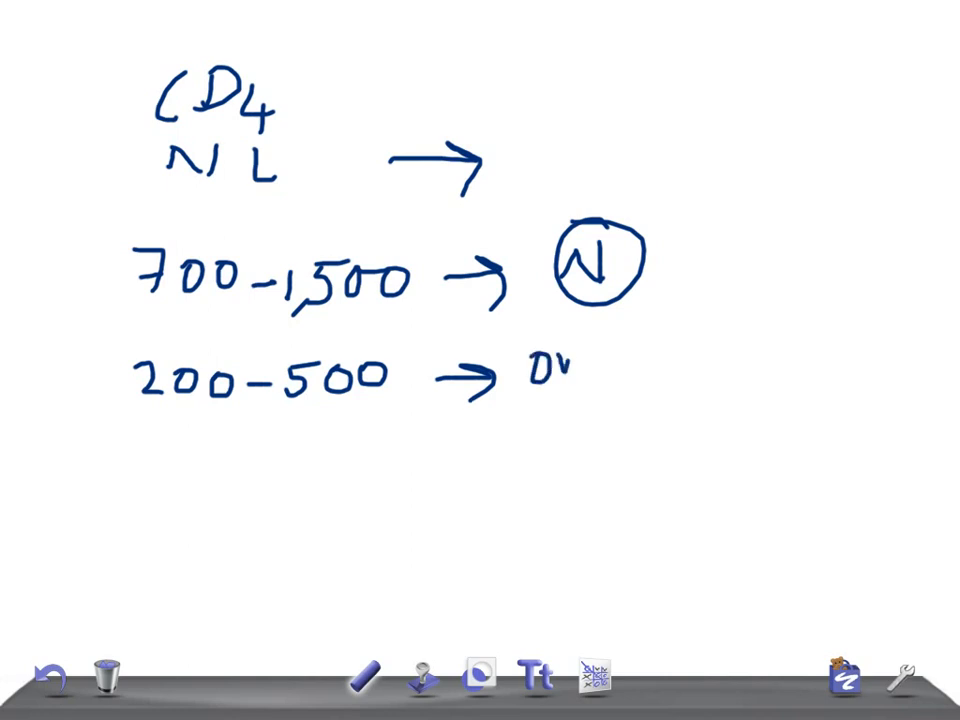
text(valthrush)
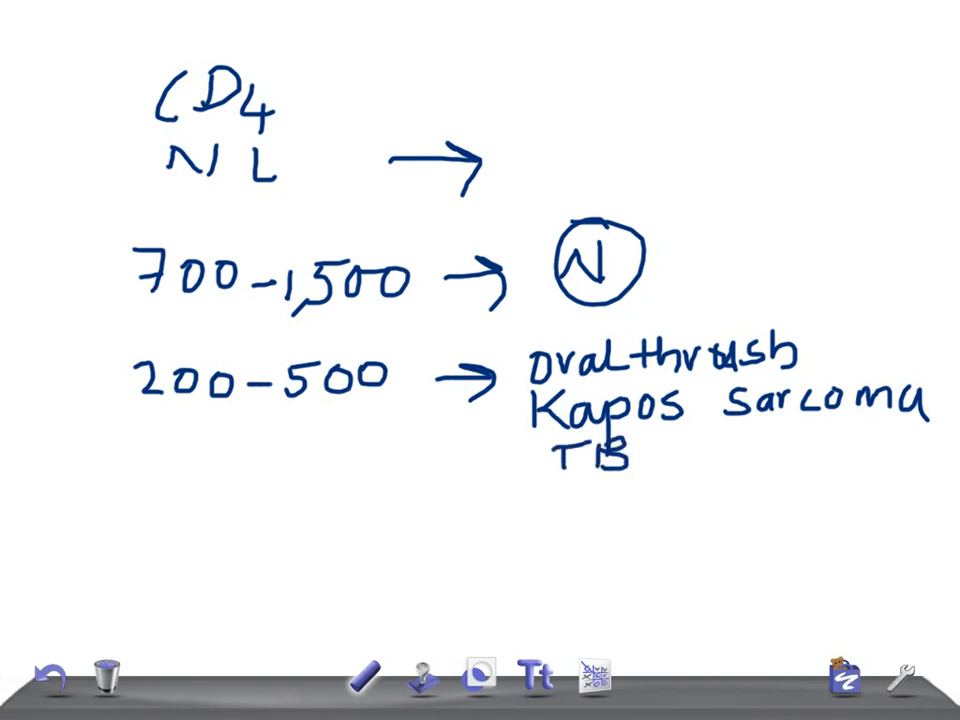
click(650, 458)
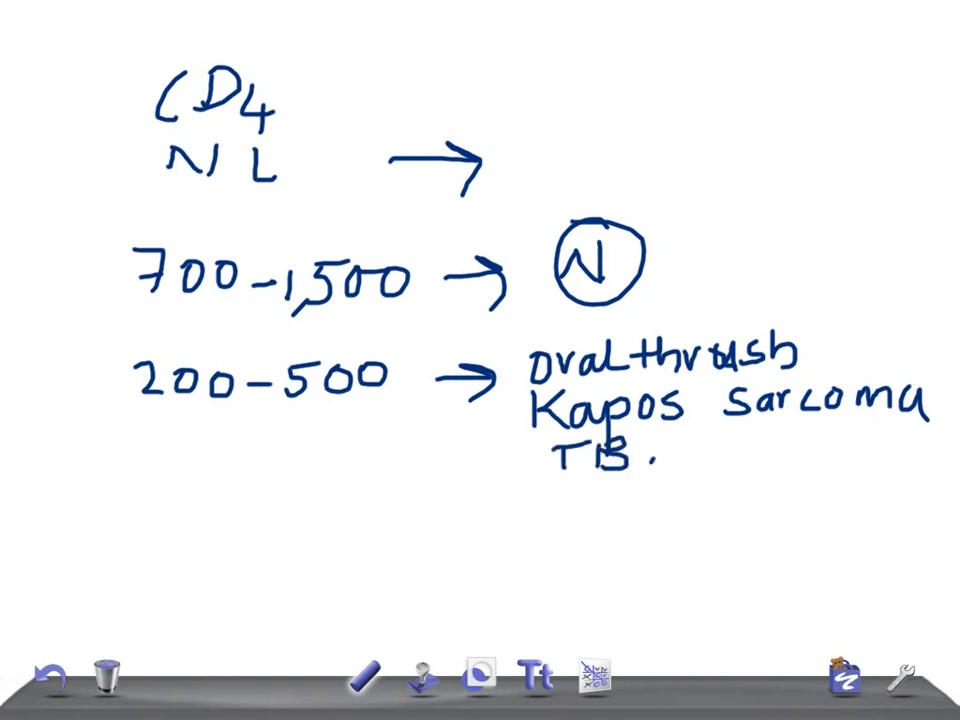
Add Zoster after TB, a 100-200 → PCP, Dementia row, and begin the <100 row
text(, 20)
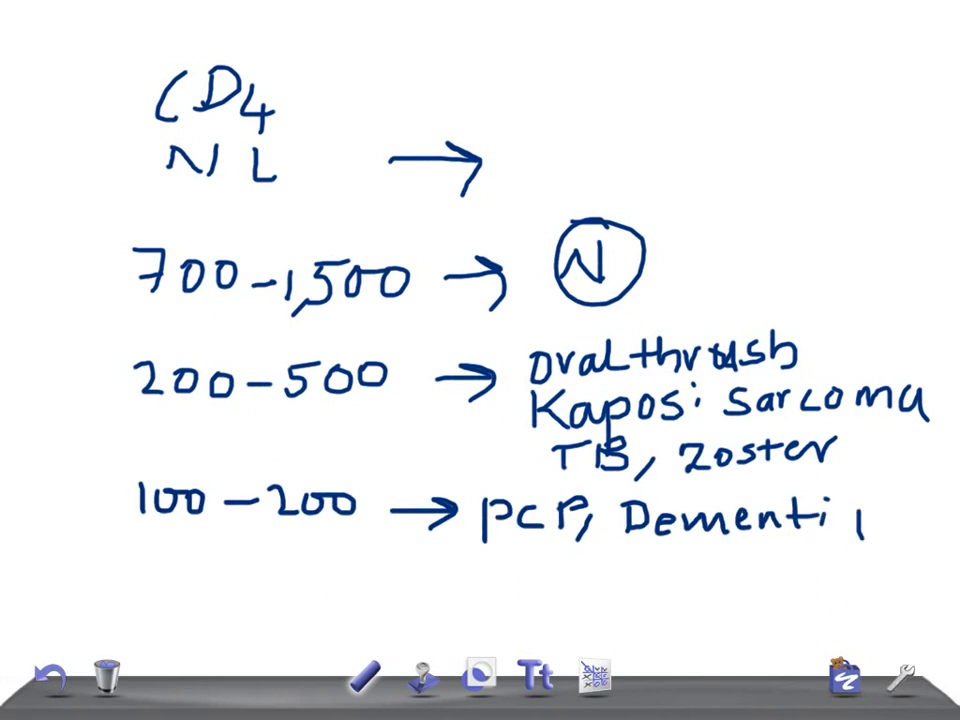
text(a)
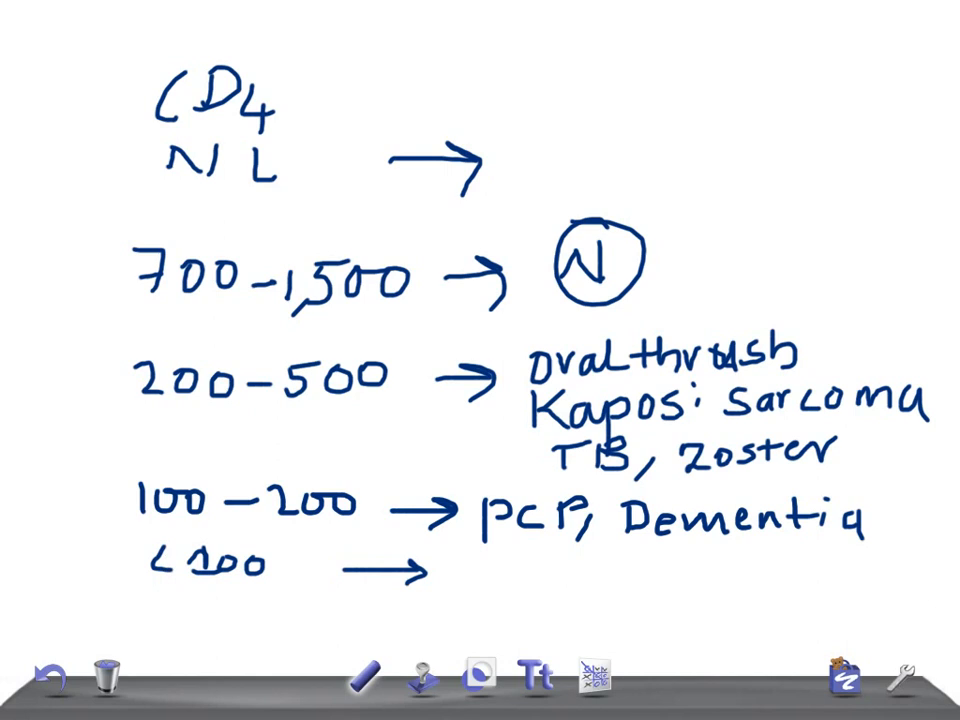
Write Tx, crypt and the cryptosporidium abbreviation after the <100 arrow
text(Tx)
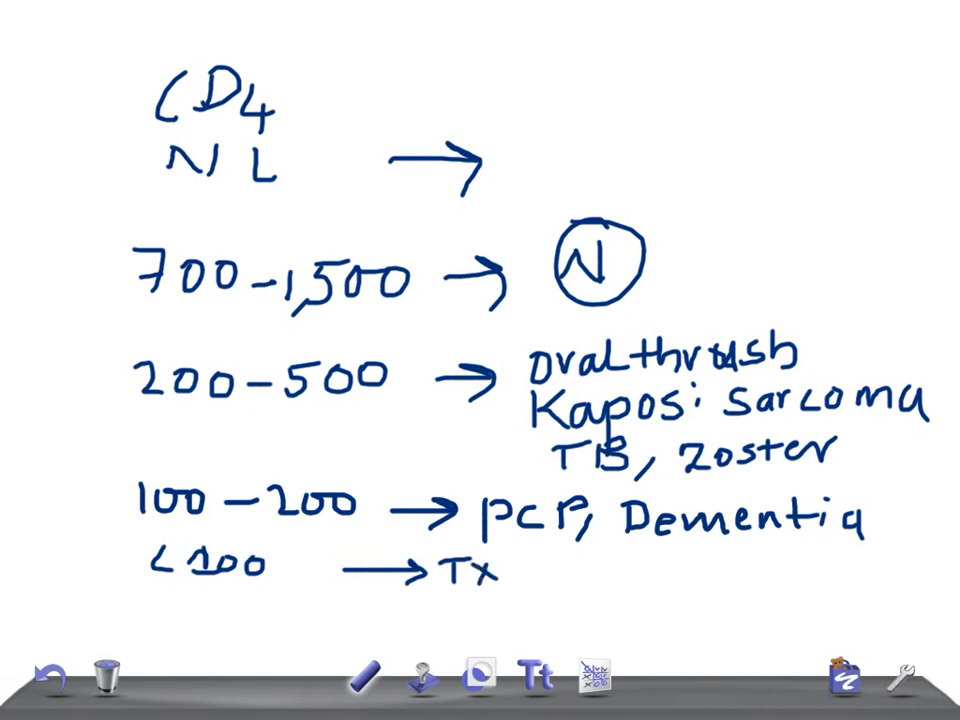
text(, cr)
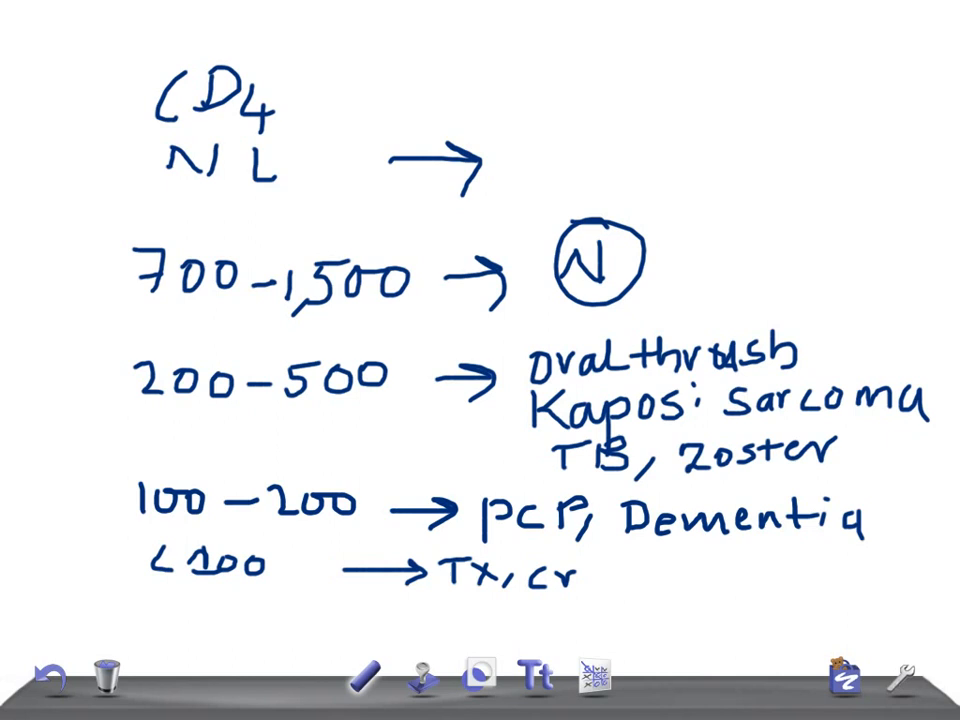
text(ypt, Cryptspdc.)
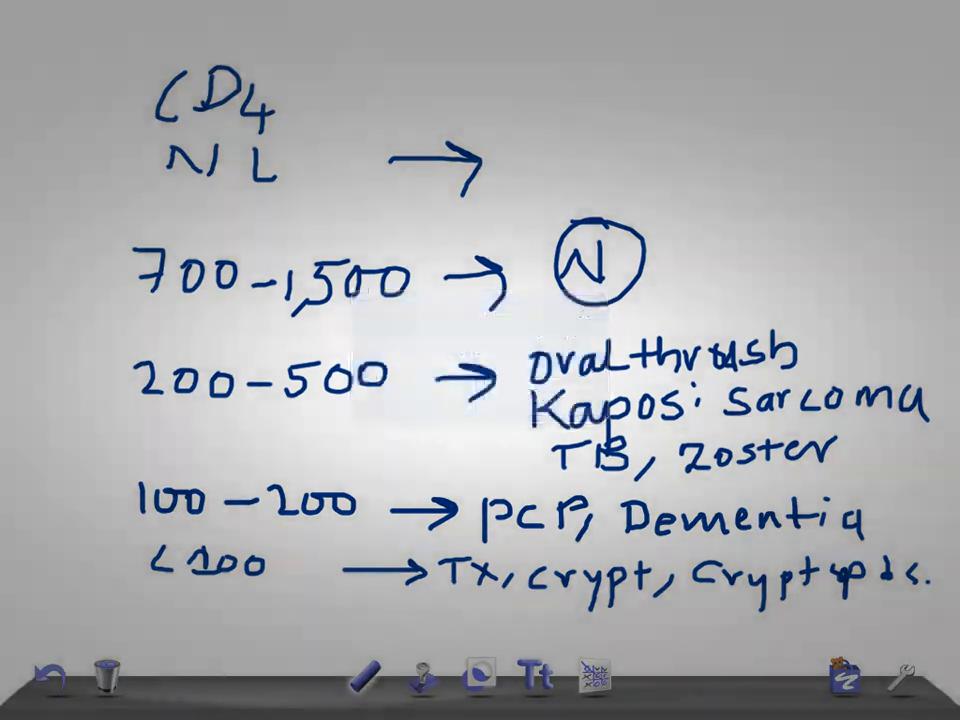
Clear the board, then write <50 → CMV, MAC across the top
click(104, 678)
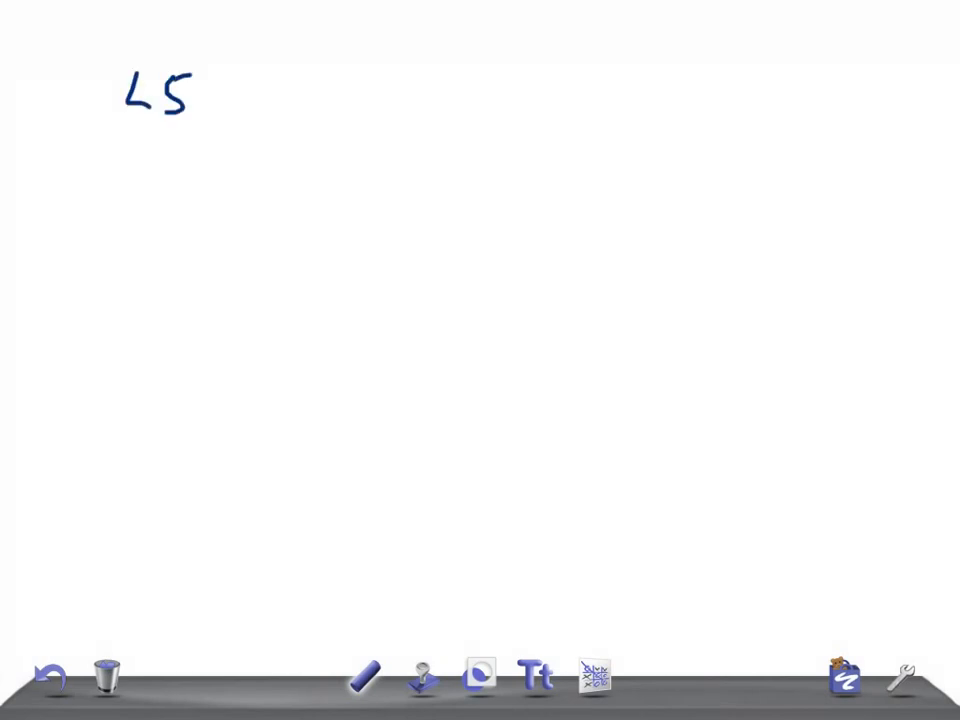
drag(200, 90, 340, 90)
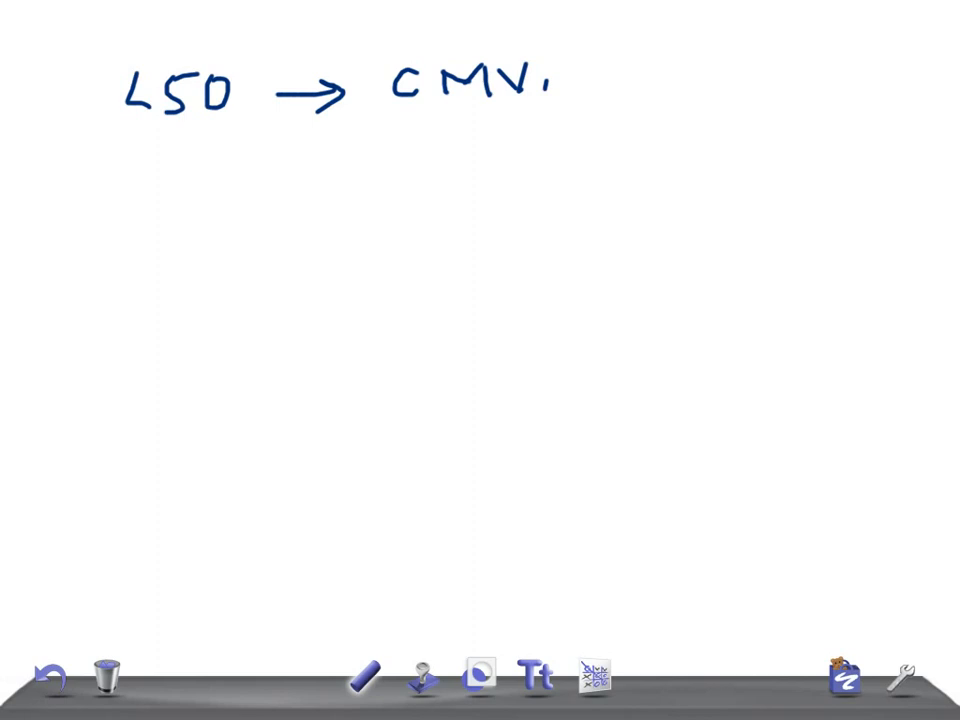
drag(560, 96, 610, 76)
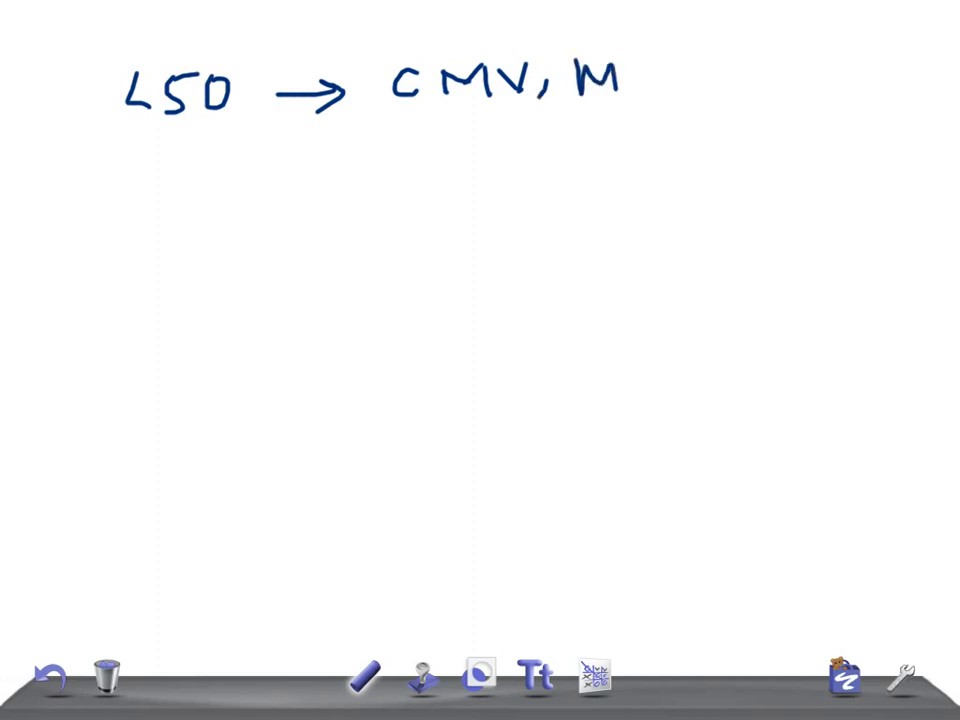
drag(610, 90, 720, 90)
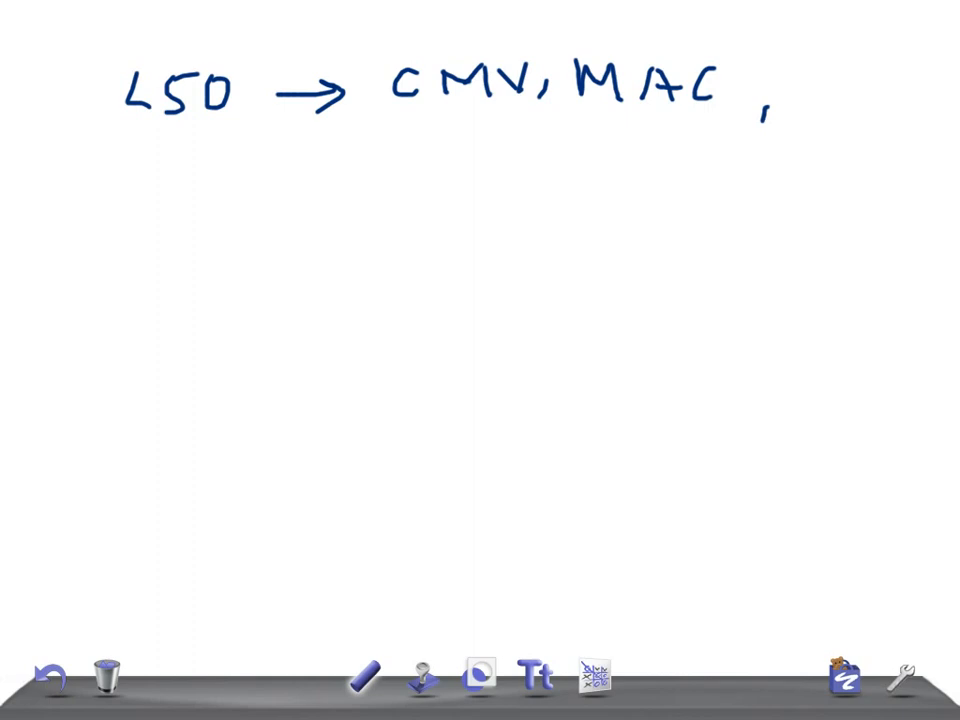
Write PMLE on the next line and underline it
drag(378, 144, 378, 184)
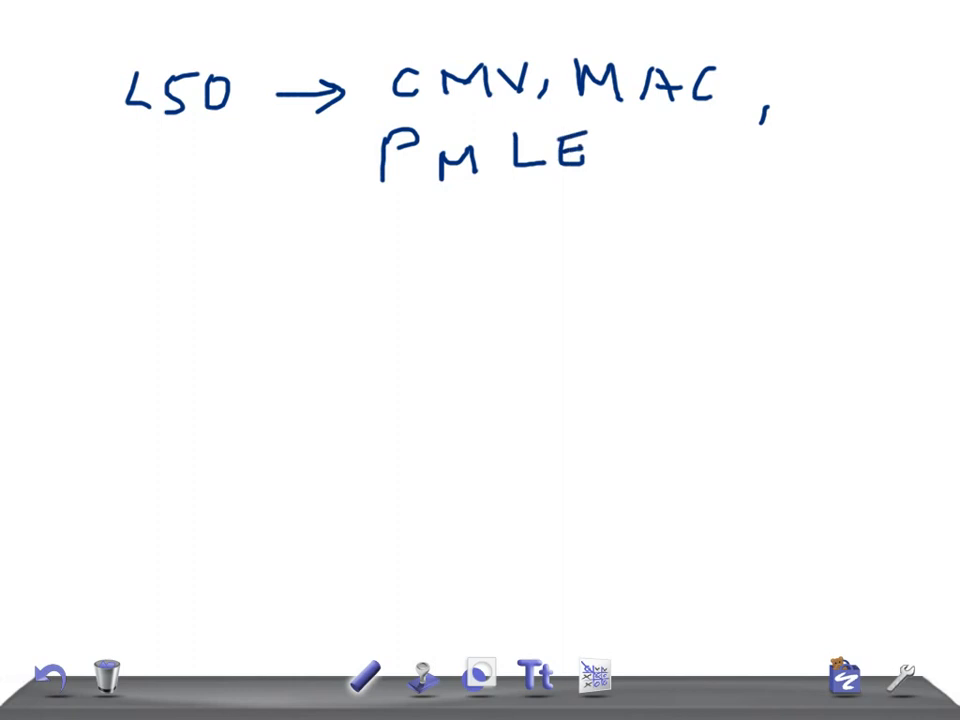
drag(370, 190, 636, 204)
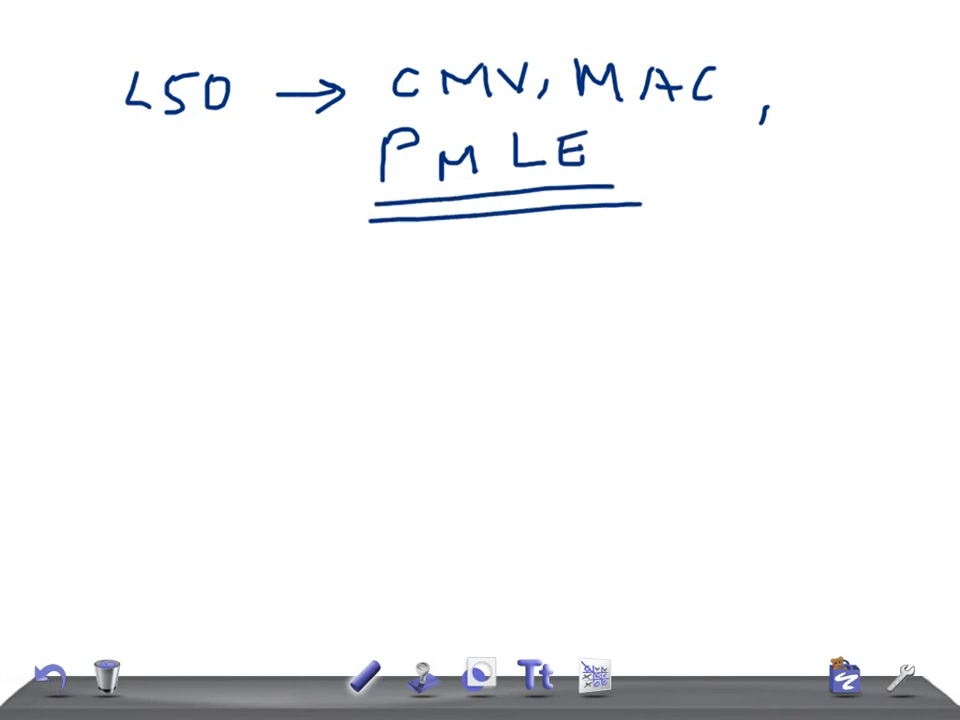